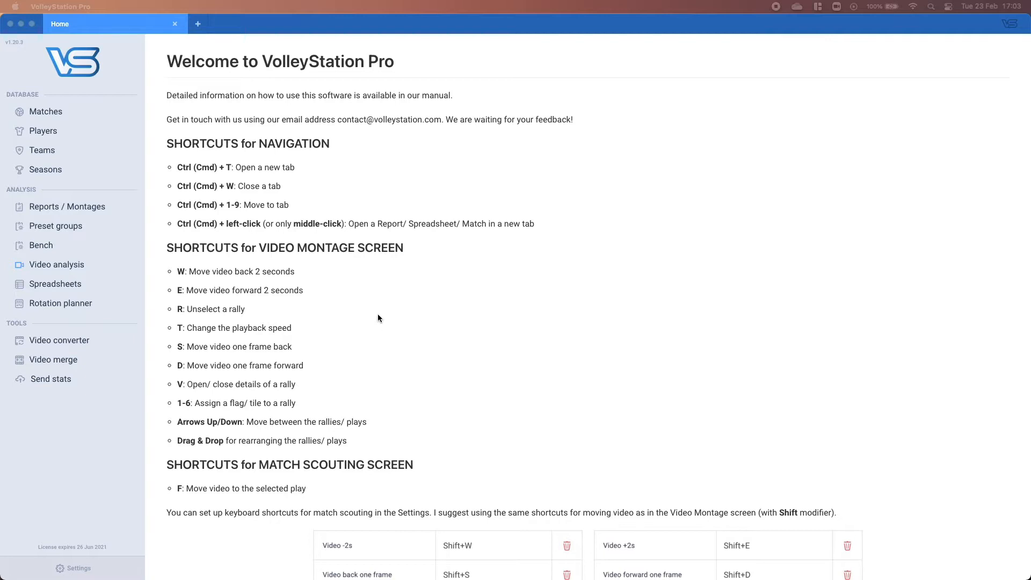
mouse_move(333, 302)
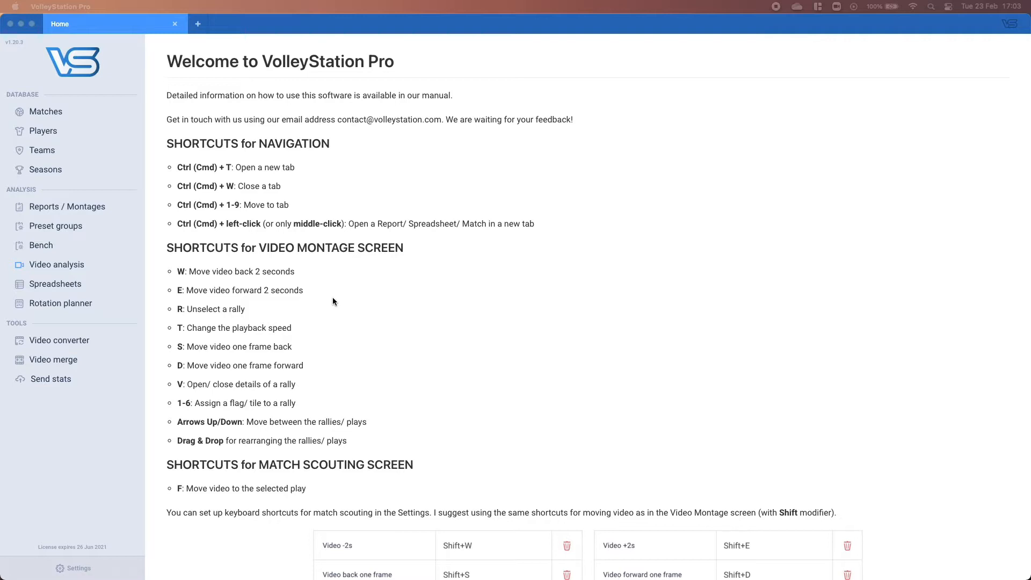
mouse_move(255, 253)
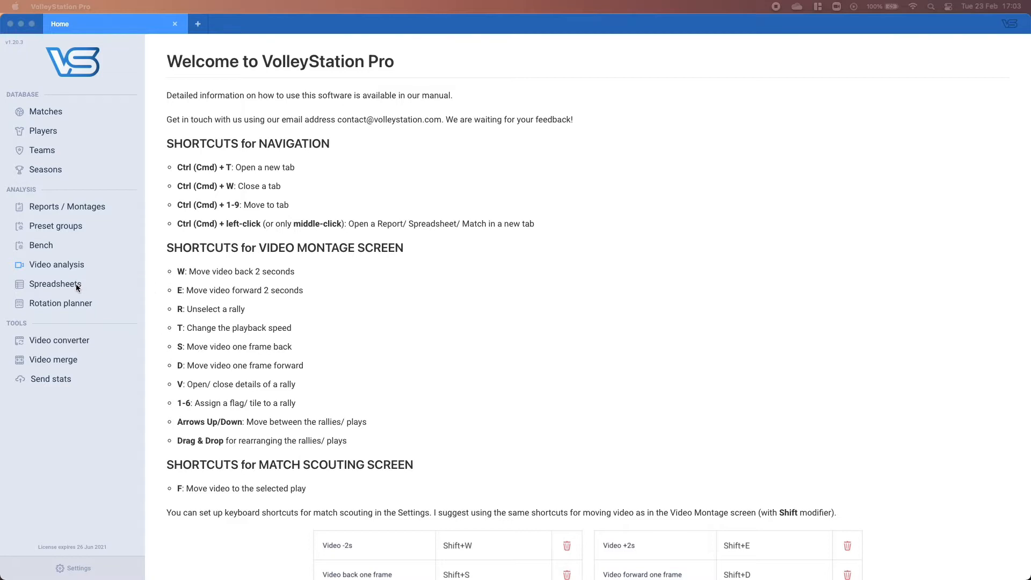
Import Video Spreadsheet.vss from the Desktop into the Spreadsheets collection and dismiss the import notice.
left_click(55, 284)
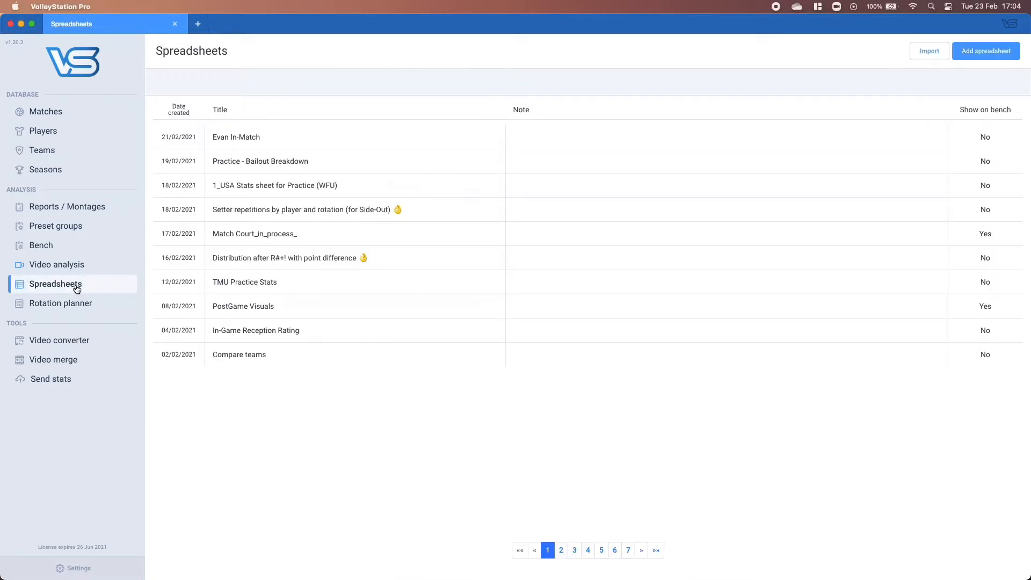
mouse_move(109, 289)
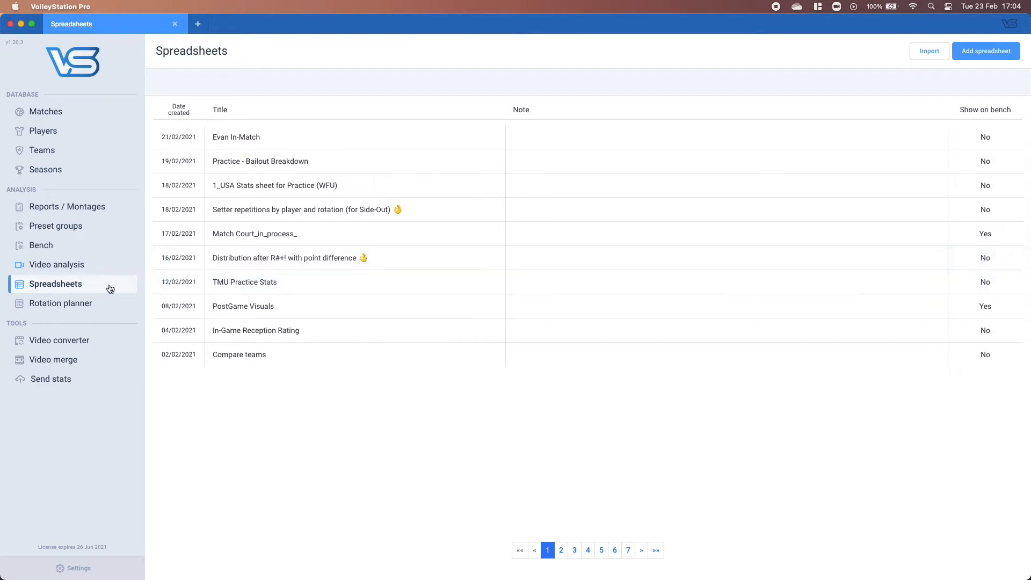
mouse_move(928, 50)
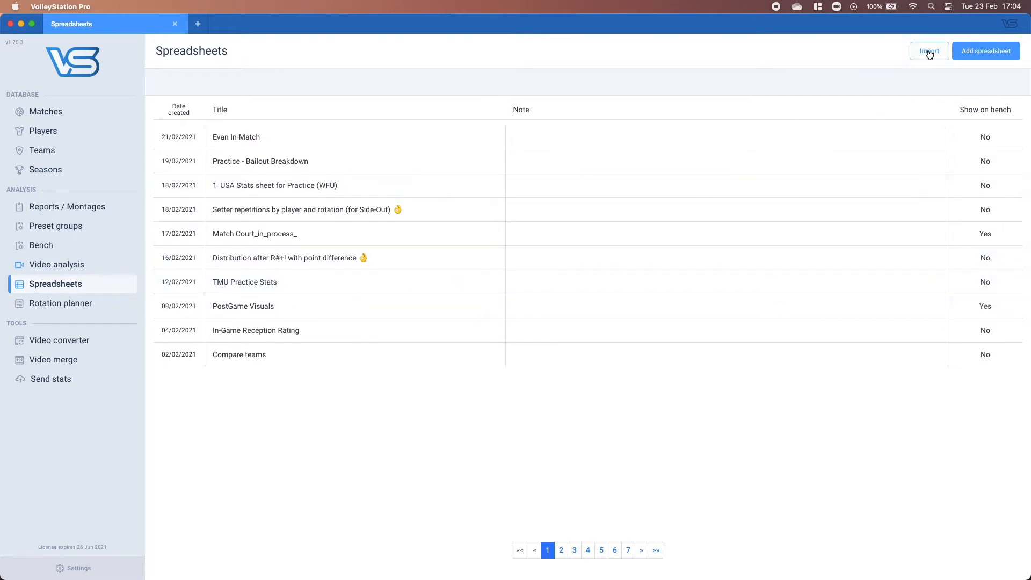
left_click(928, 50)
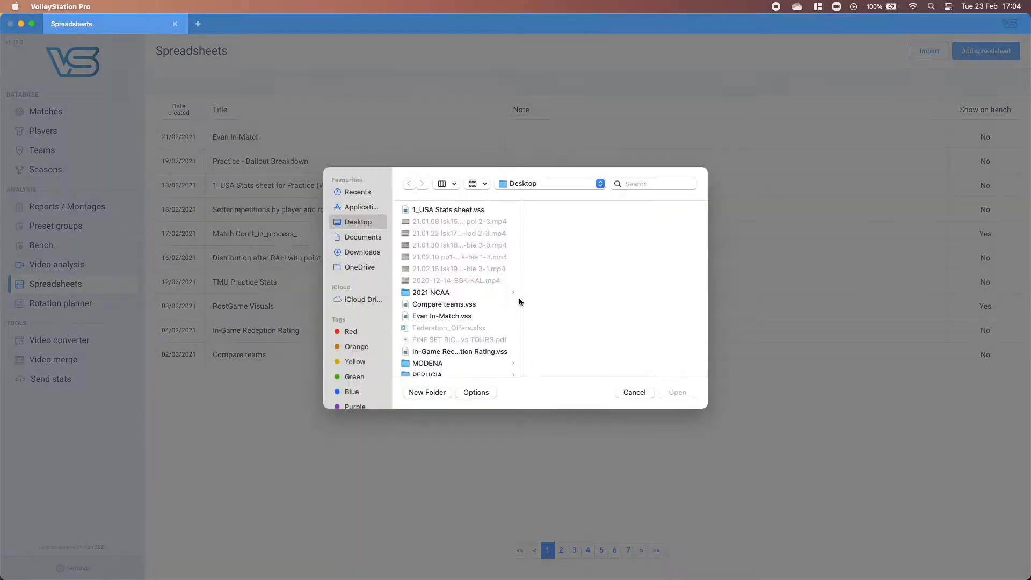
scroll("down", 3)
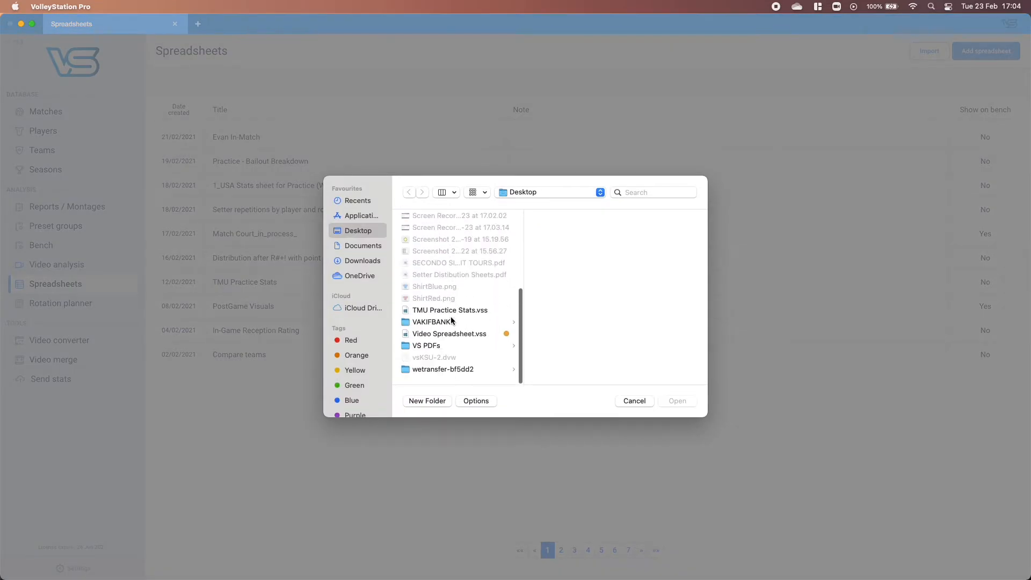
scroll("up", 3)
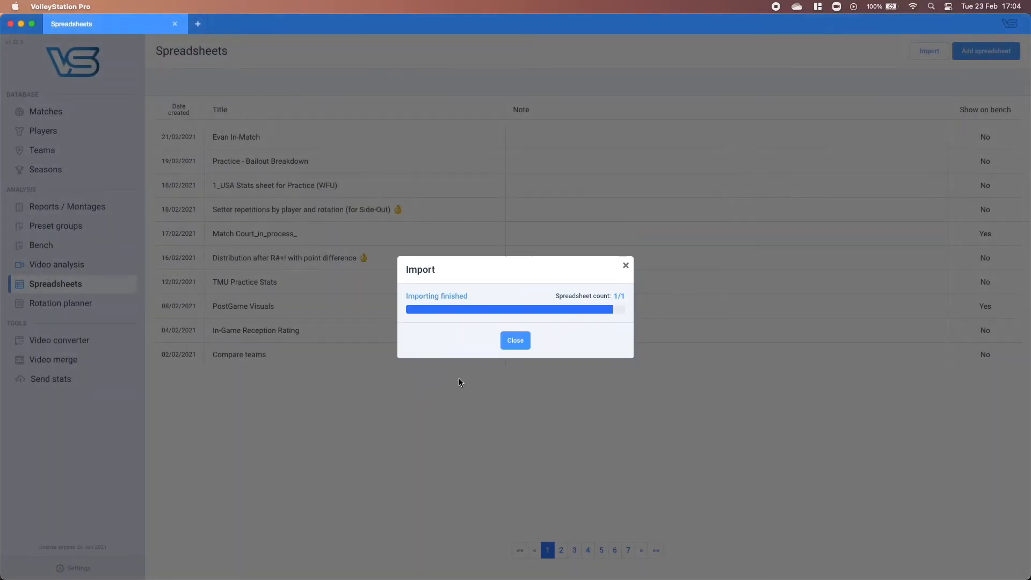
left_click(515, 341)
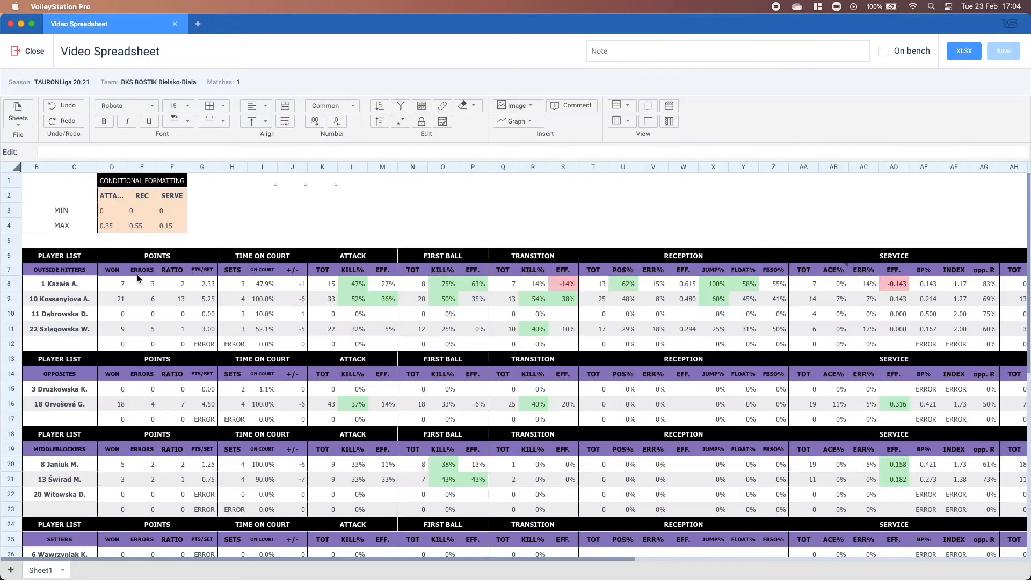
Send the first outside hitter's points-won cell to a video clip tab via Show on video.
left_click(111, 283)
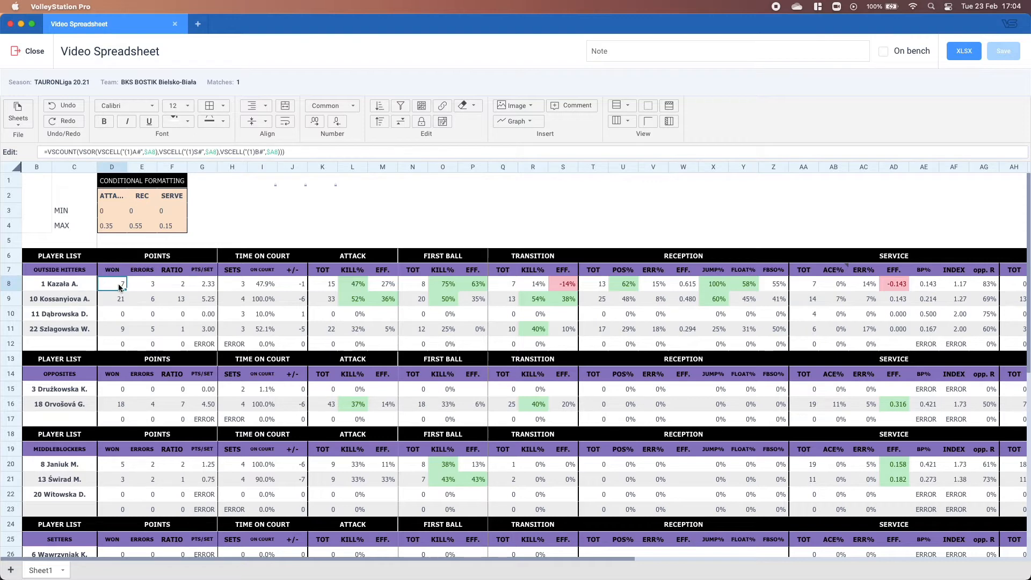
right_click(111, 283)
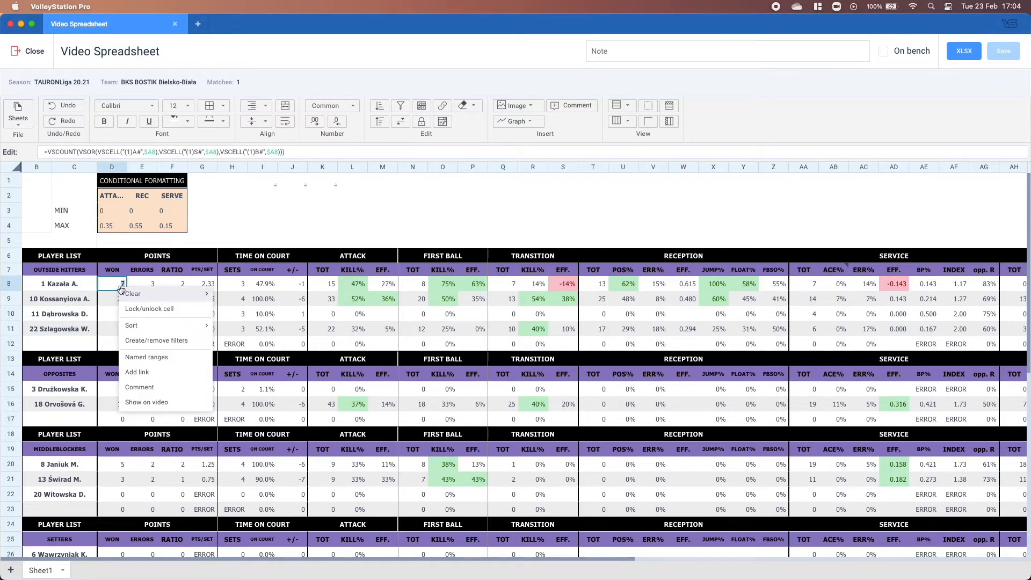
mouse_move(147, 401)
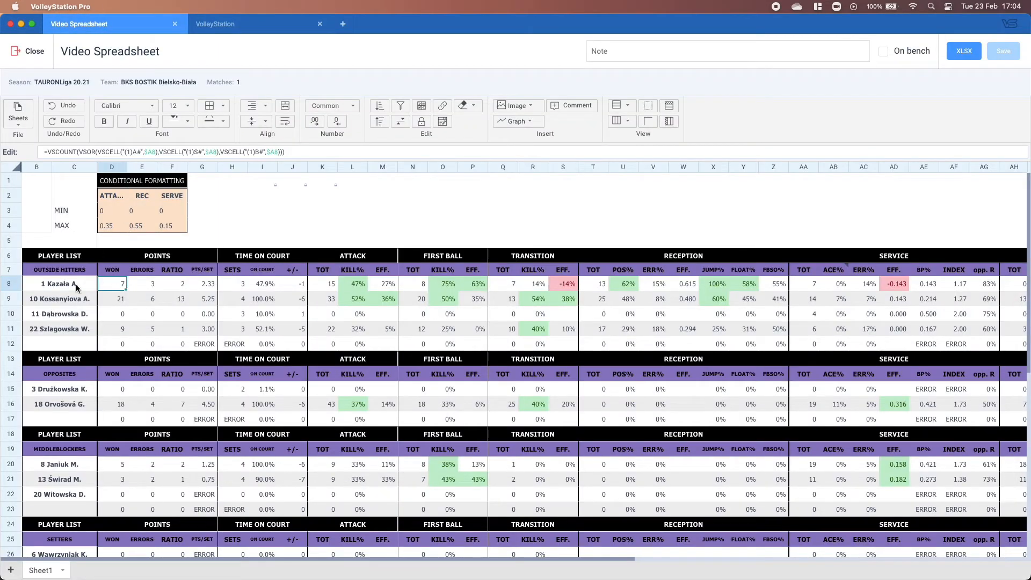
mouse_move(202, 246)
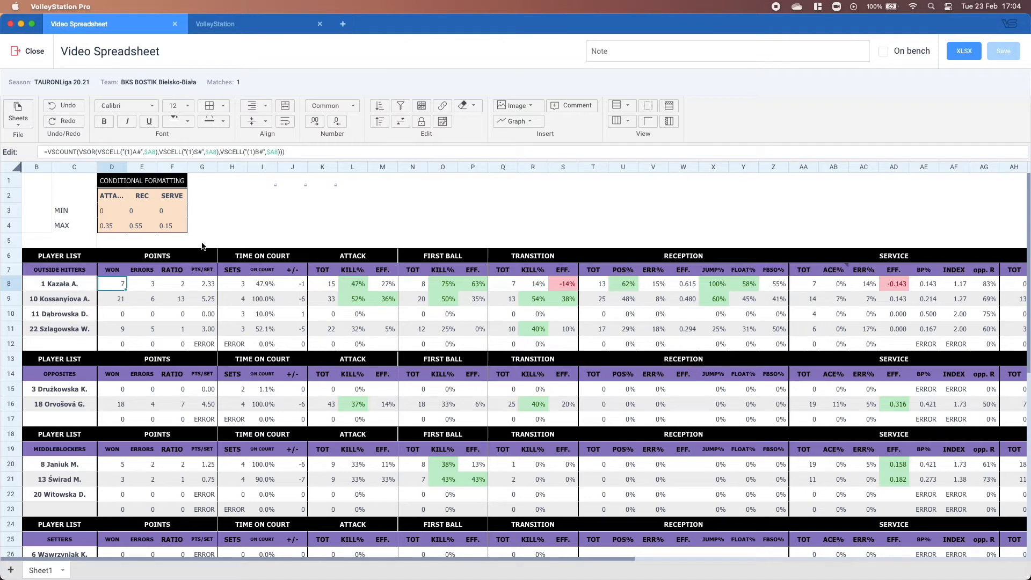
left_click(201, 239)
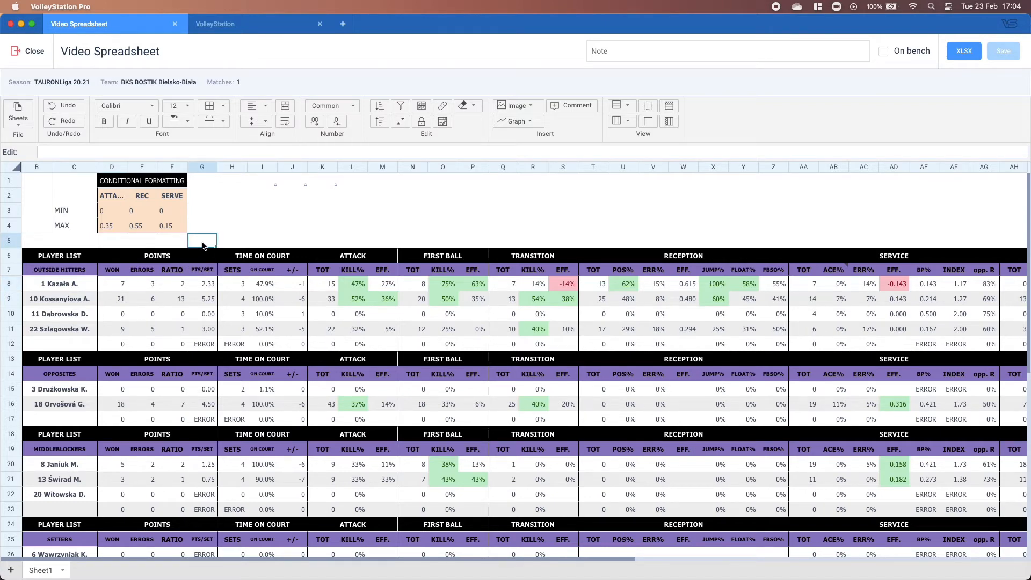
mouse_move(291, 291)
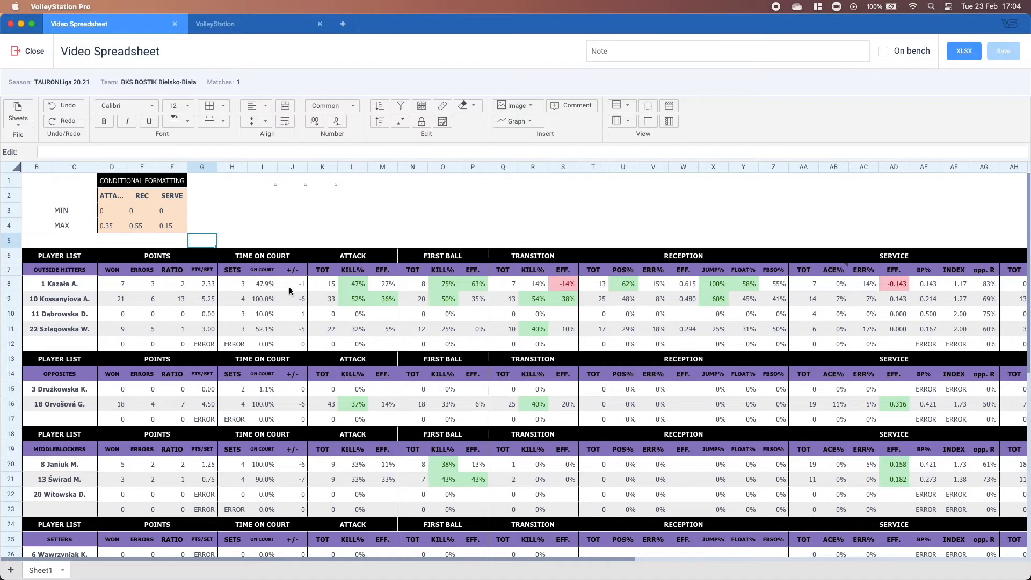
Inspect the plus-minus cell, then send the 47% attack kill cell to video via Show on video.
left_click(292, 284)
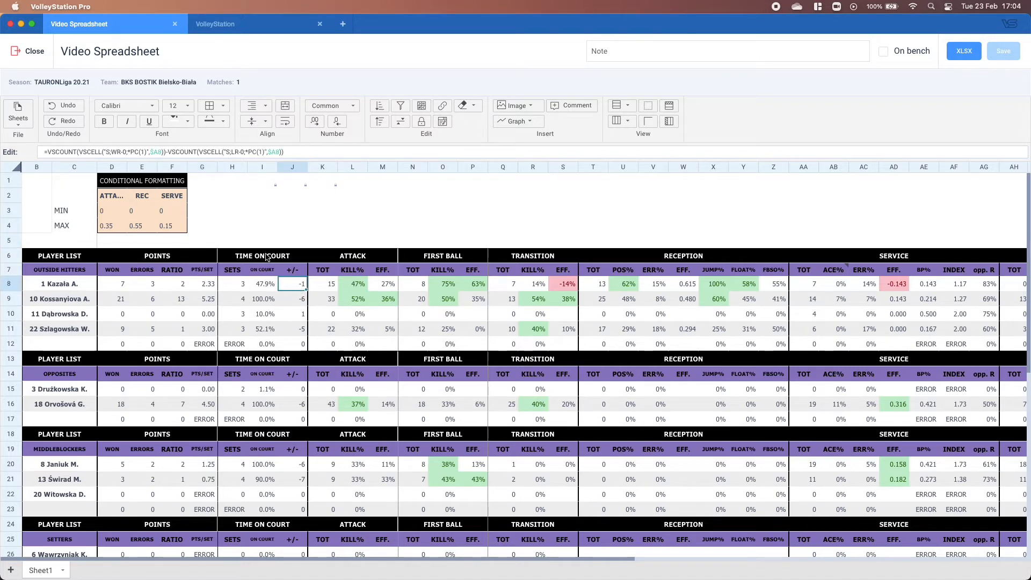
mouse_move(298, 292)
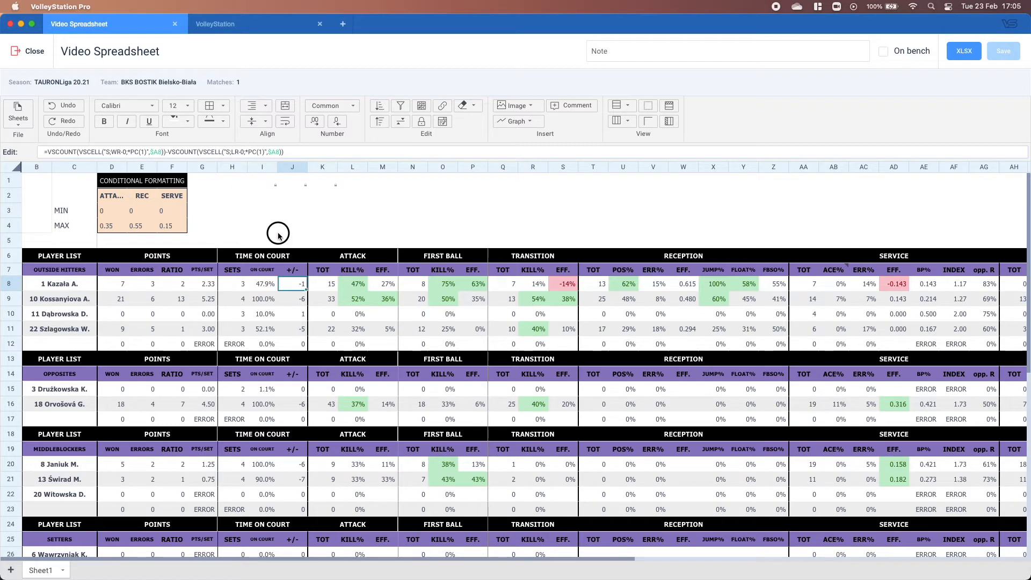
left_click(291, 240)
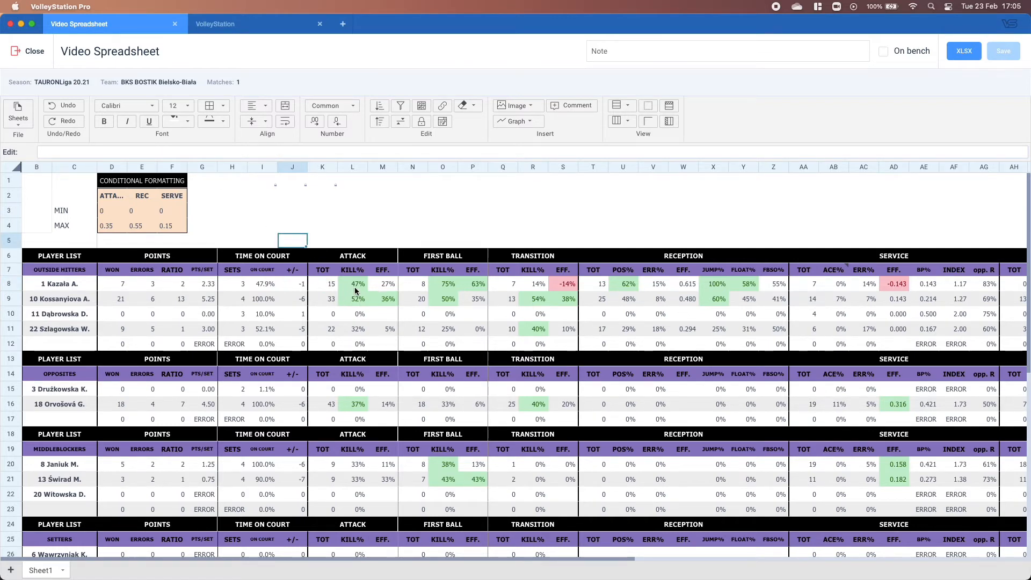
right_click(352, 283)
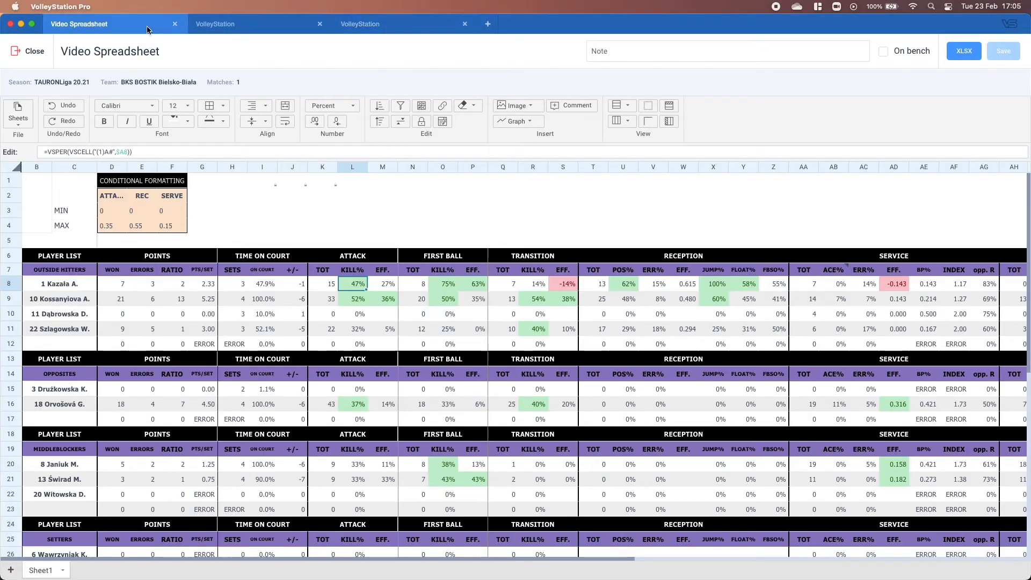
Return to the Video Spreadsheet and bring up actions for the outside hitters' attack totals.
left_click(322, 284)
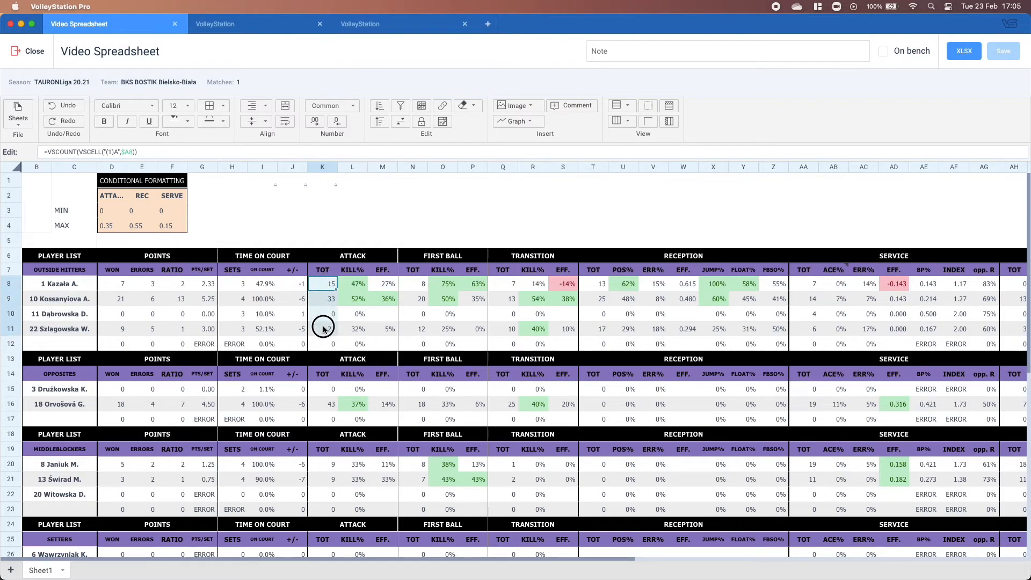
left_click(323, 328)
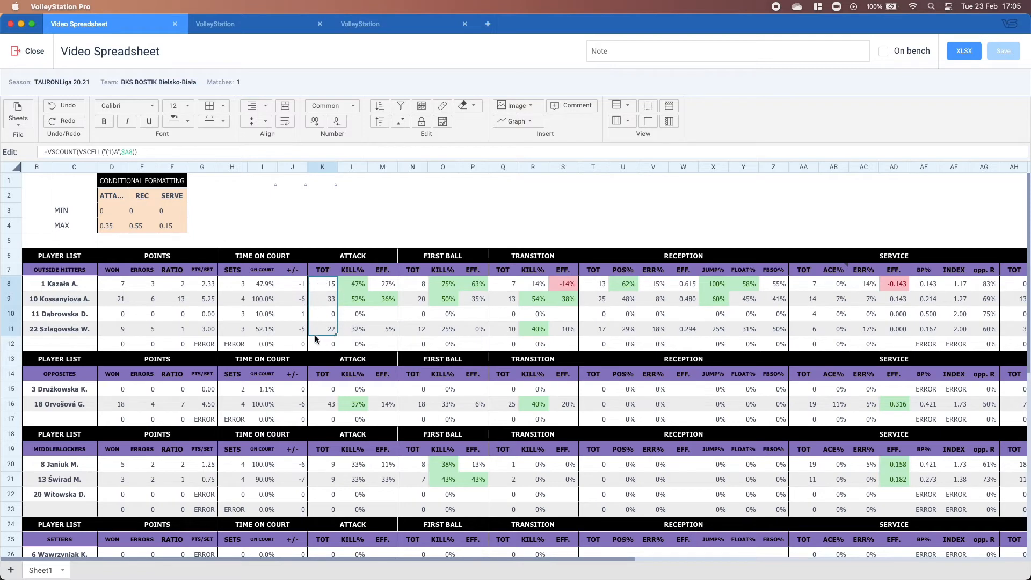
right_click(332, 314)
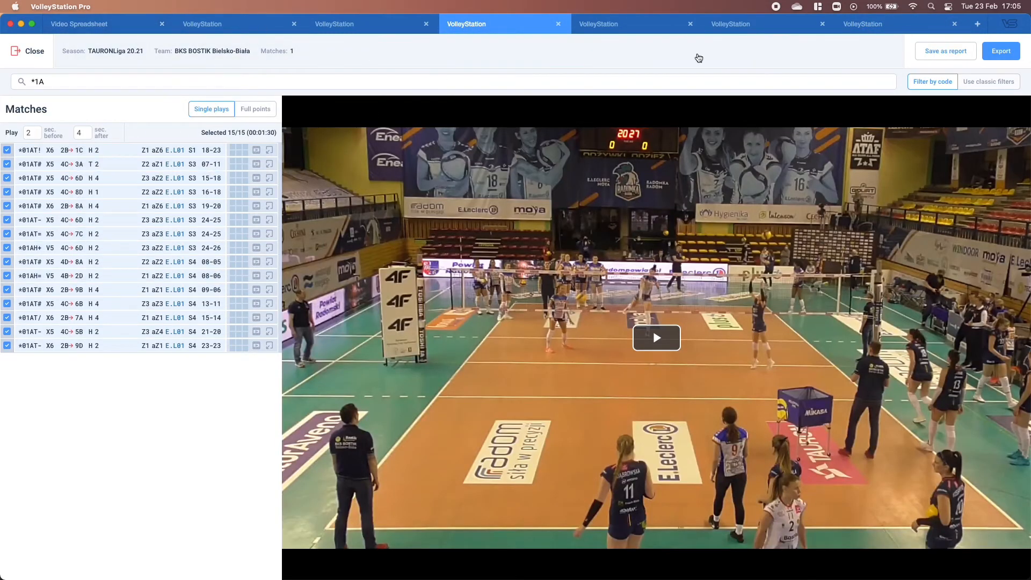
mouse_move(918, 64)
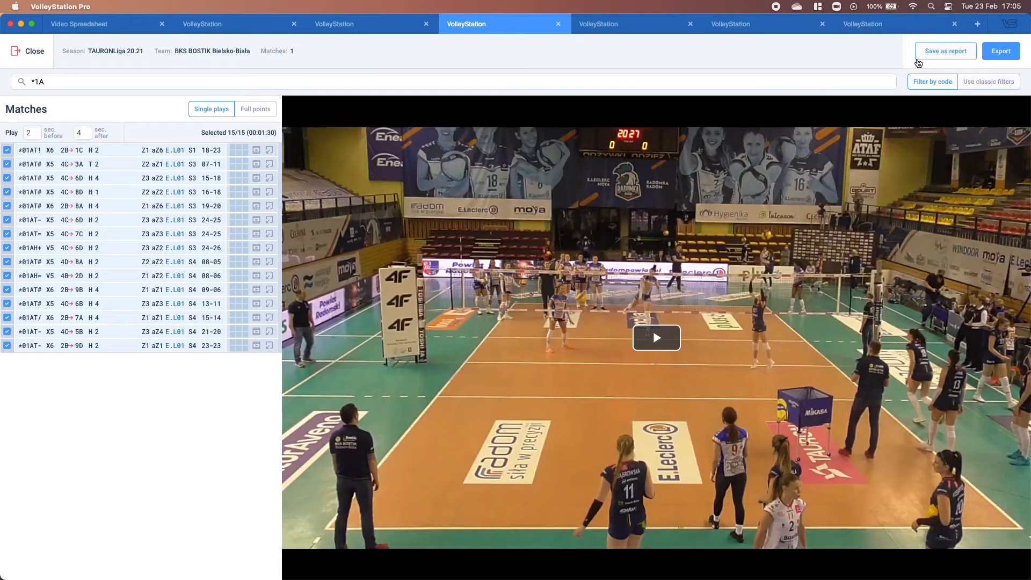
mouse_move(943, 53)
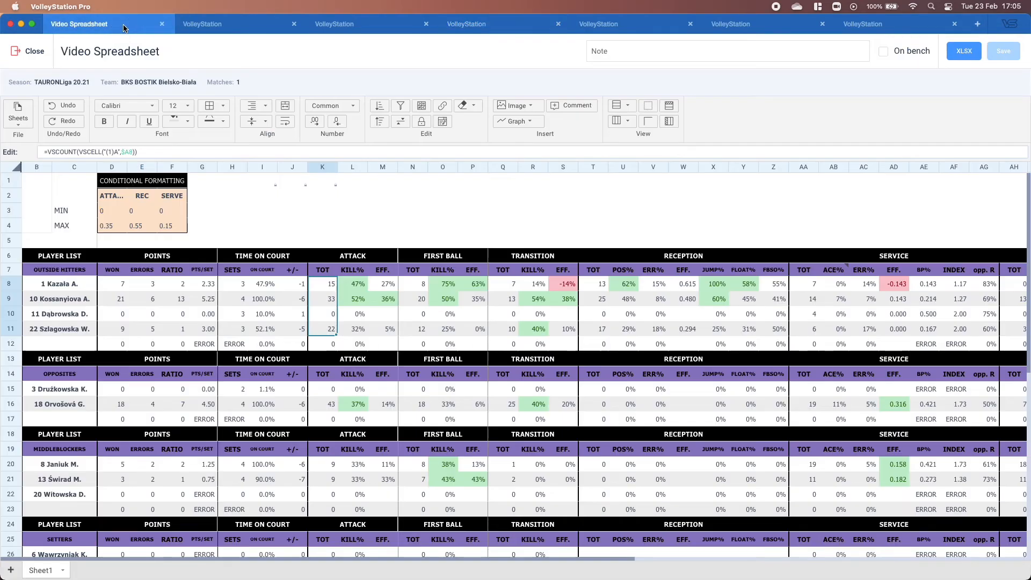
Scroll right past Service, Block and Defense to the WATCHING BLOCK MOVEMENT on VIDEO columns.
scroll("right", 3)
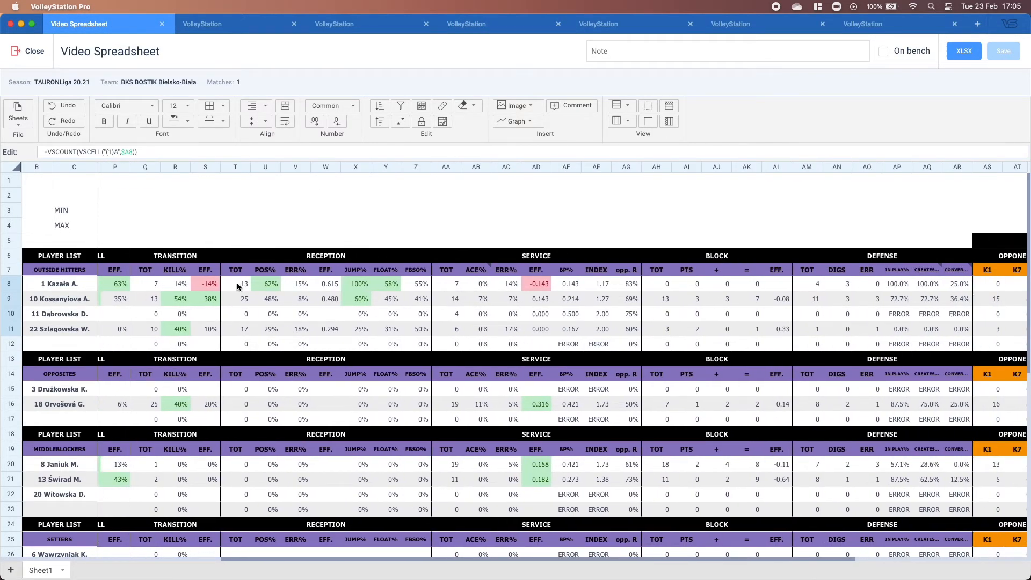
scroll("right", 3)
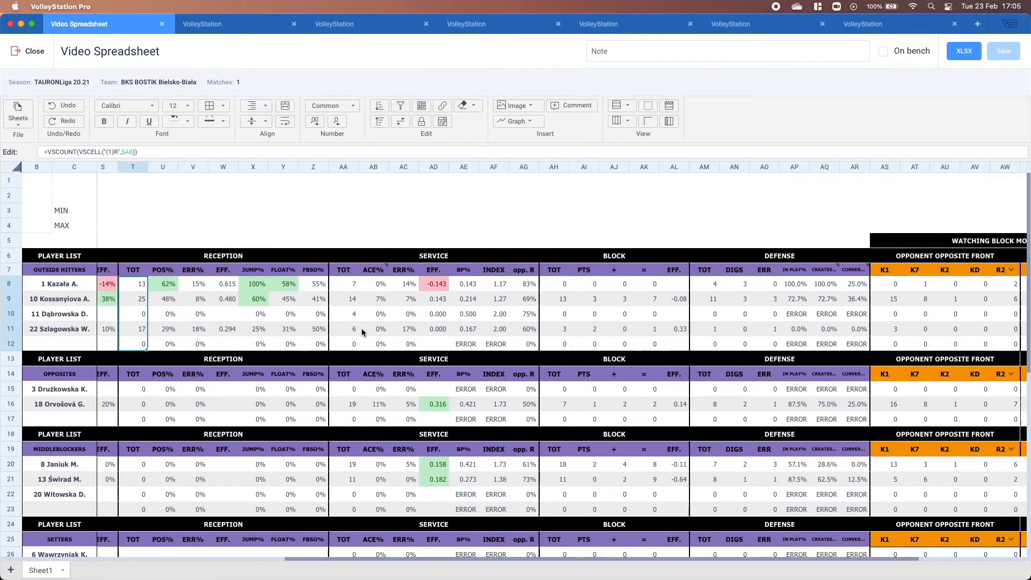
scroll("right", 3)
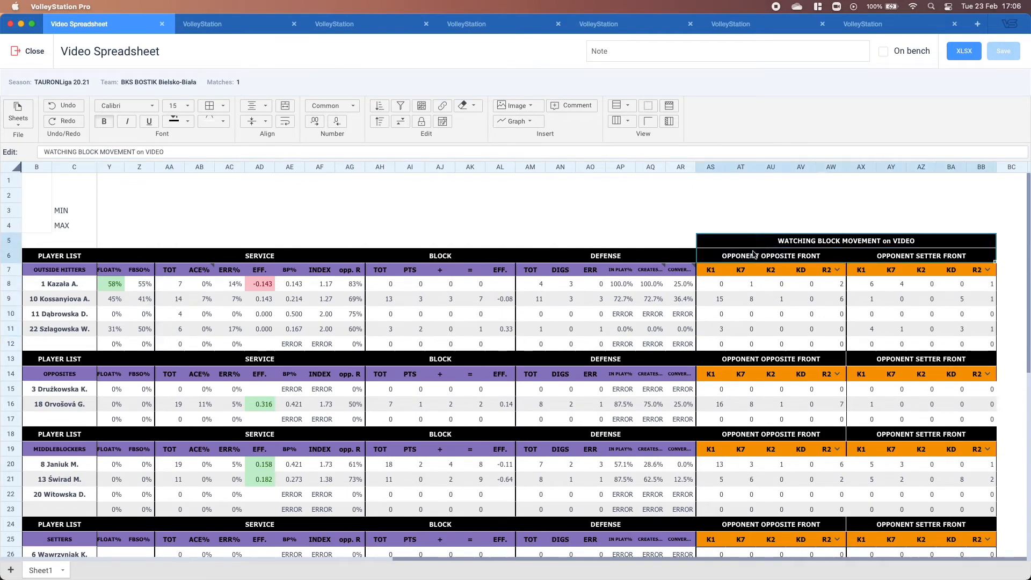
Inspect the counting formulas behind the K1 opponent-opposite-front cells.
left_click(710, 225)
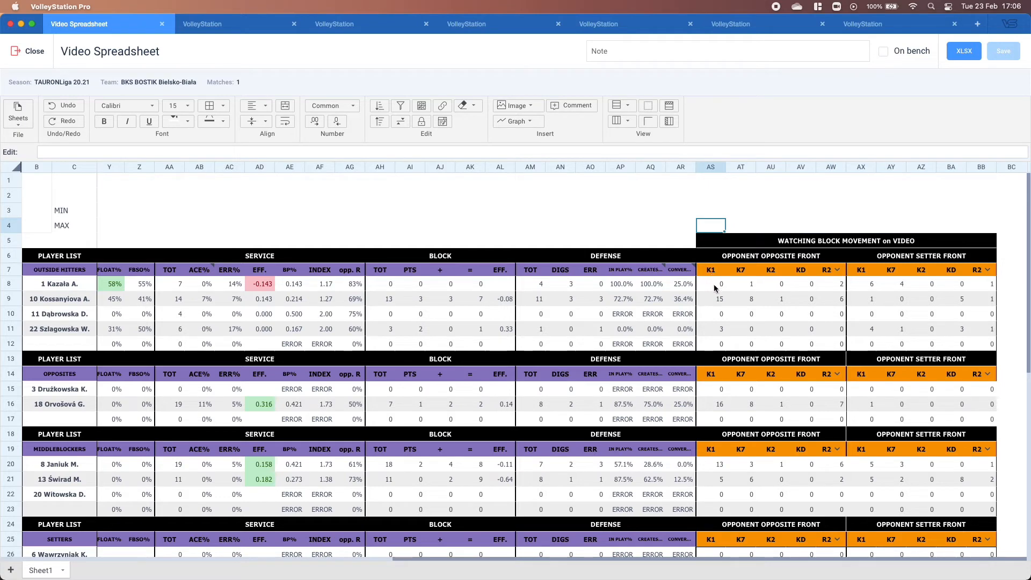
left_click(710, 298)
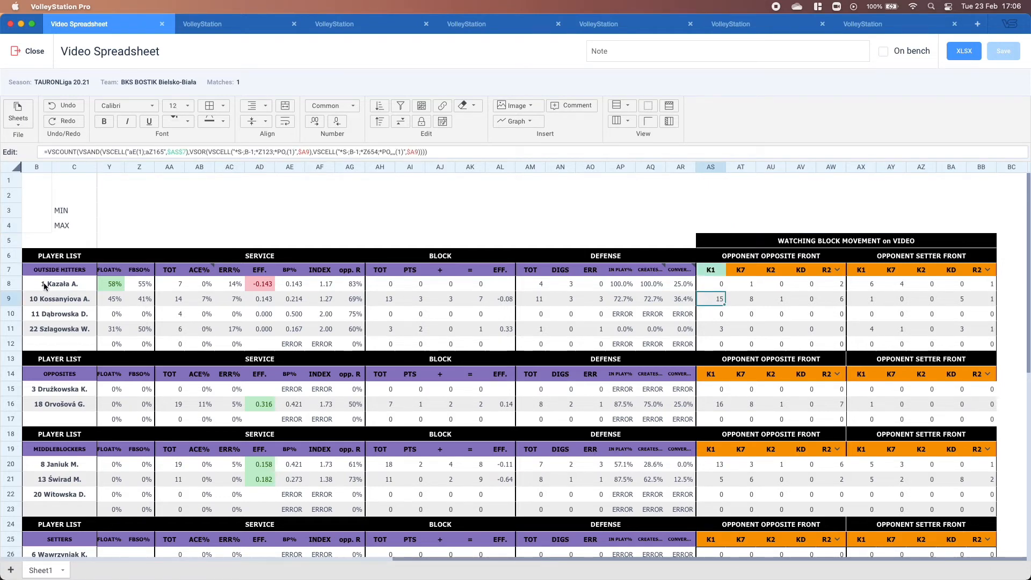
left_click(710, 283)
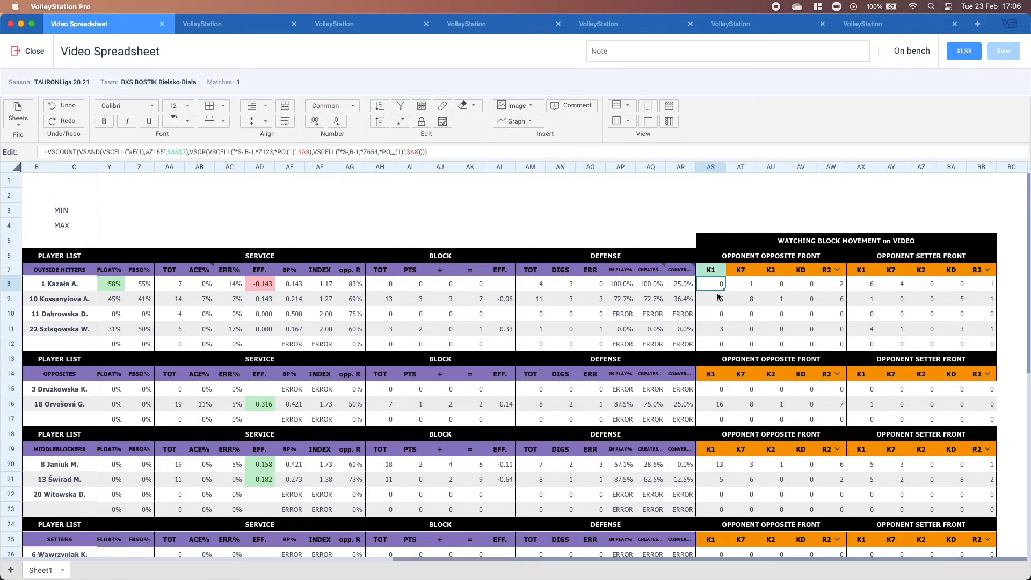
left_click(710, 298)
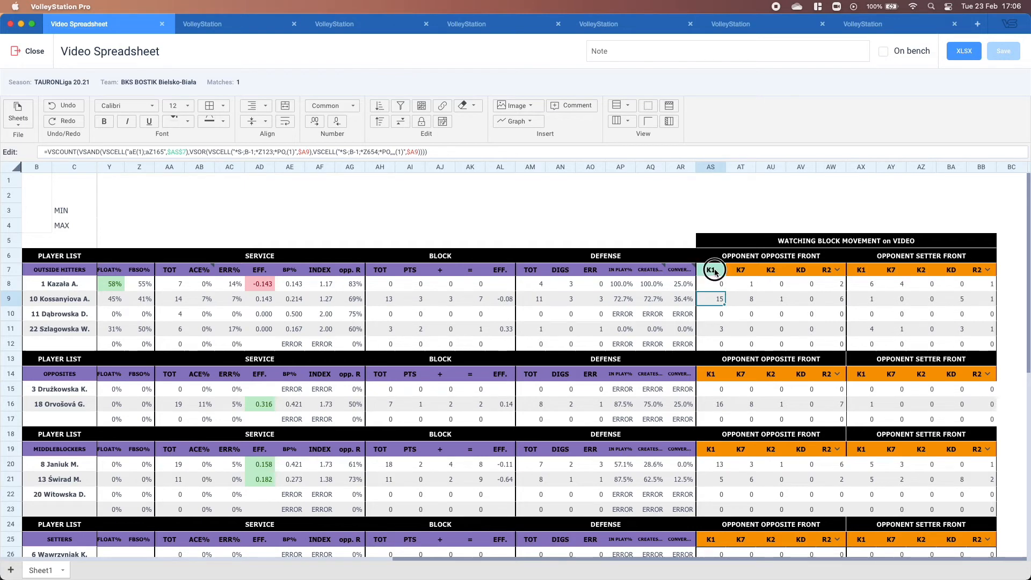
left_click(714, 270)
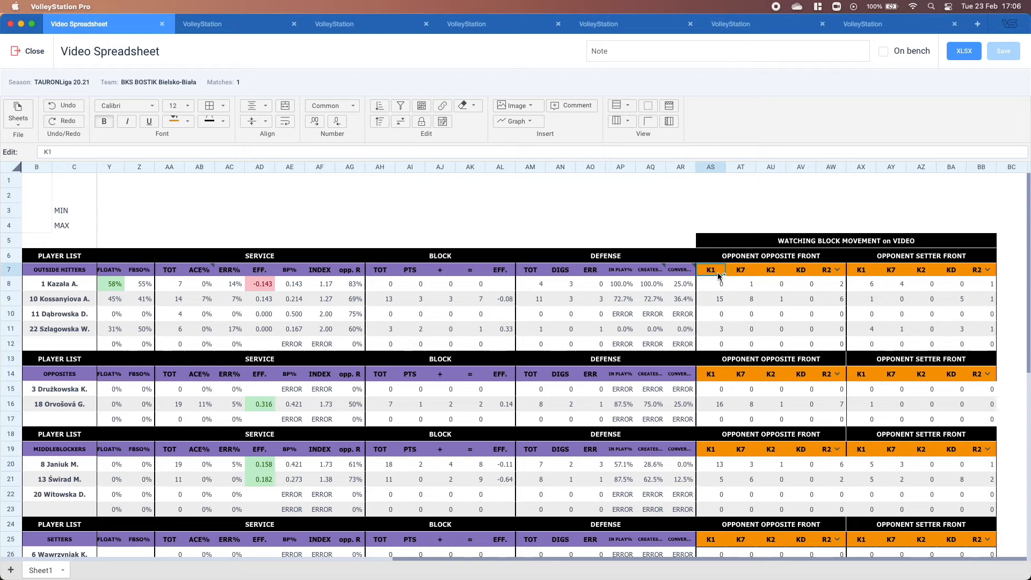
Retype the K1 heading unchanged, commit it, and reselect the K1 counts of 15.
left_click(710, 270)
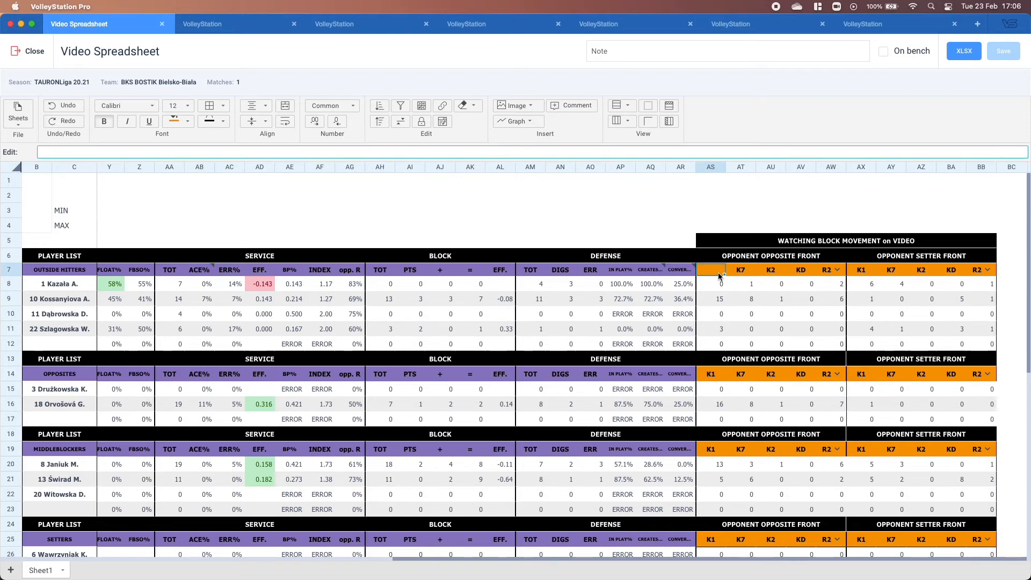
left_click(710, 283)
type("K1")
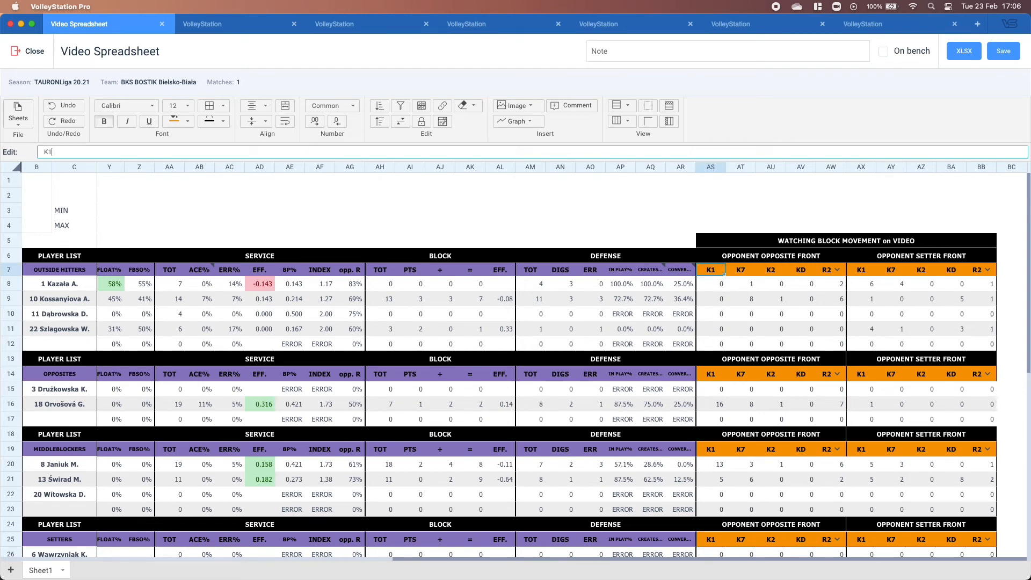
left_click(710, 284)
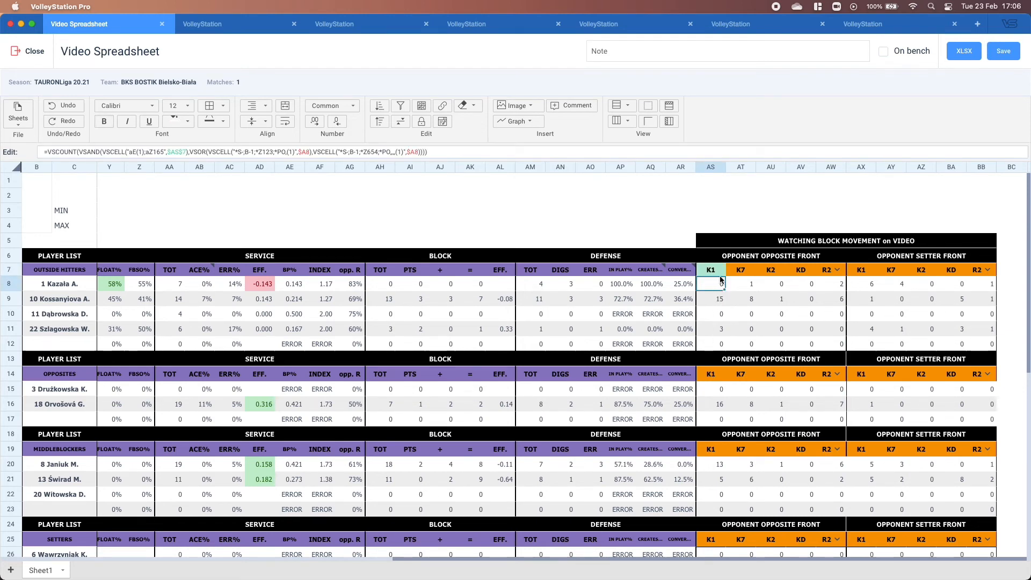
left_click(710, 298)
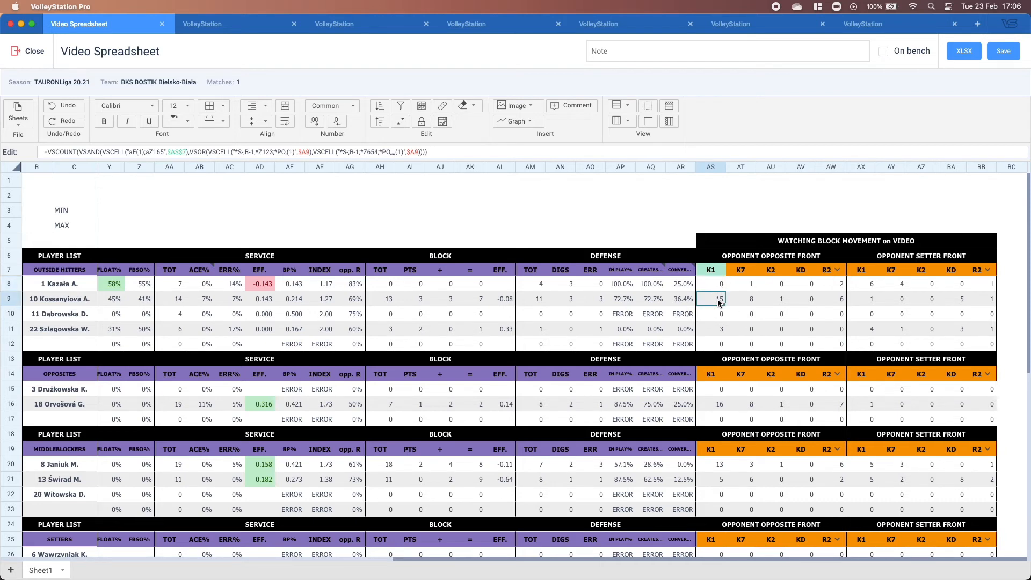
left_click(710, 314)
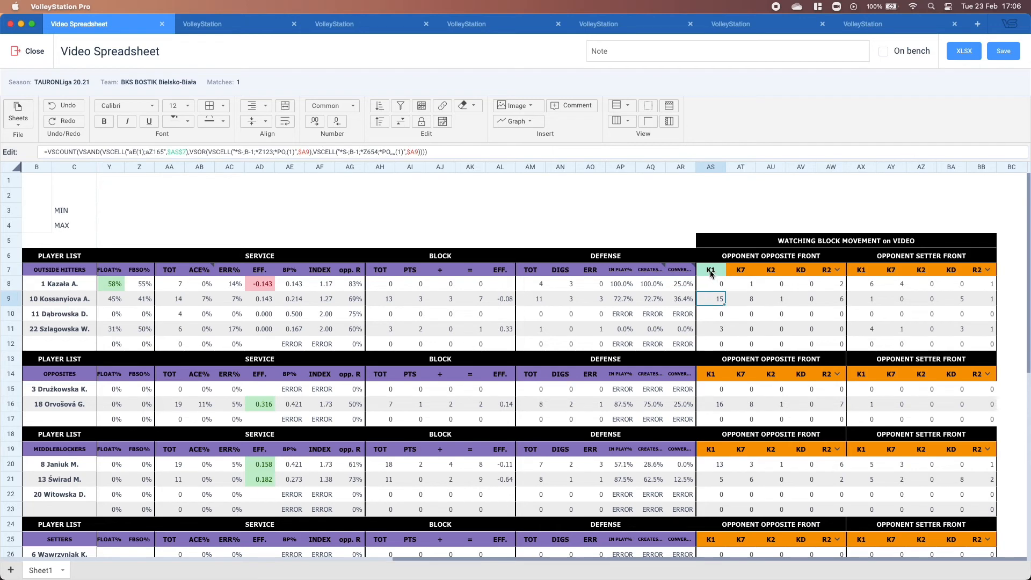
mouse_move(818, 256)
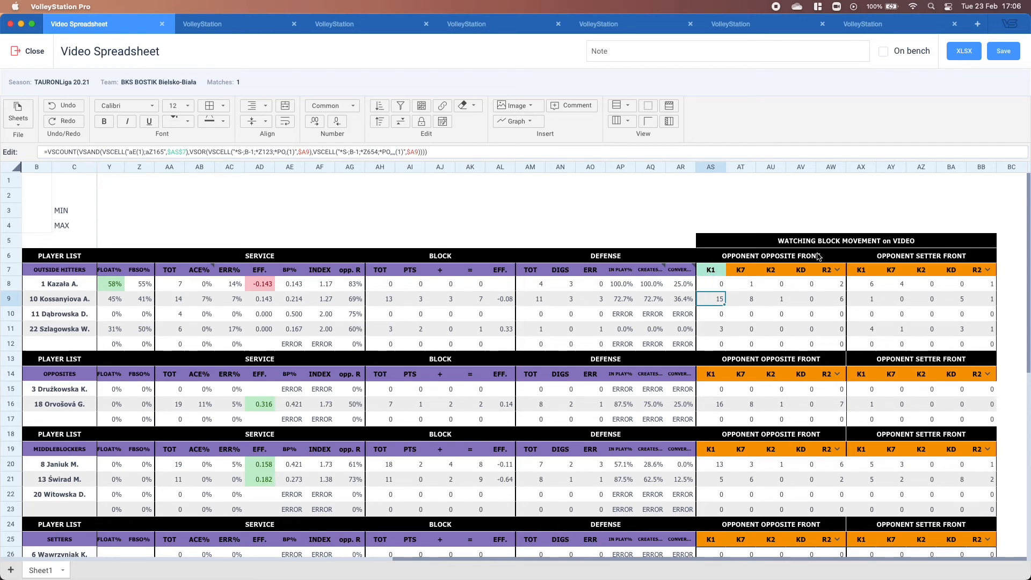
Send the K1 count cell to a video clip tab via Show on video and return to the spreadsheet.
right_click(719, 298)
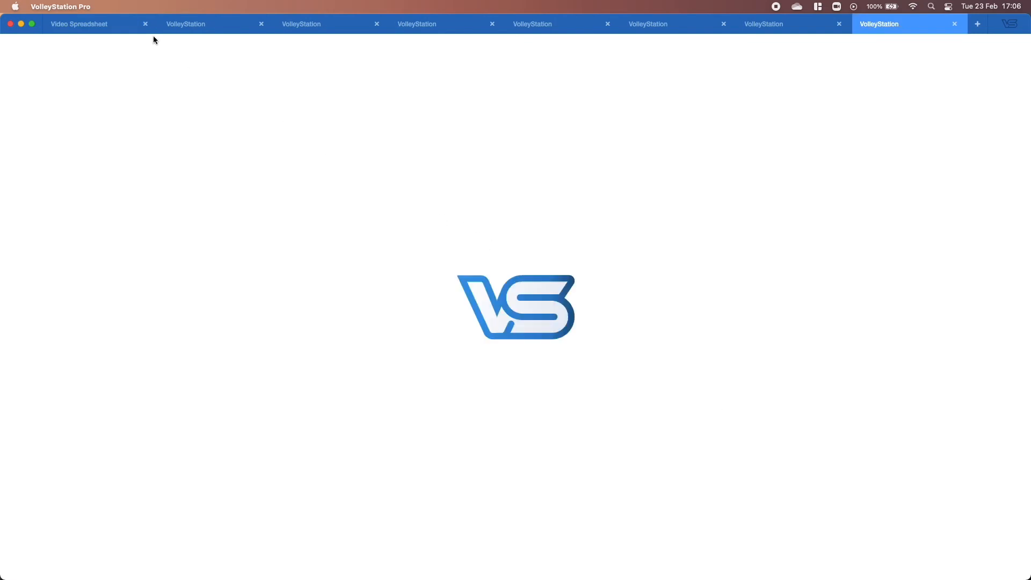
left_click(79, 23)
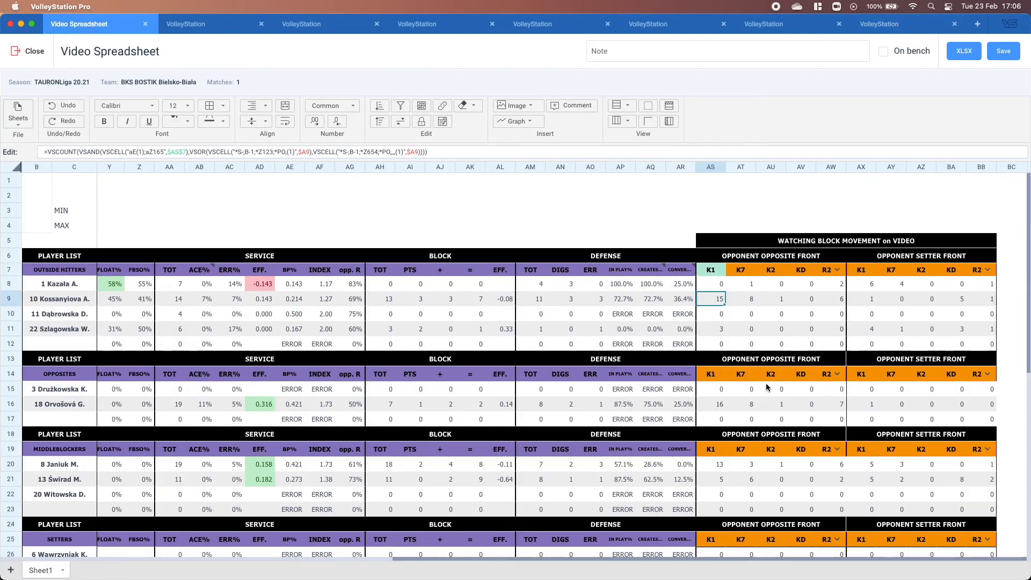
mouse_move(715, 309)
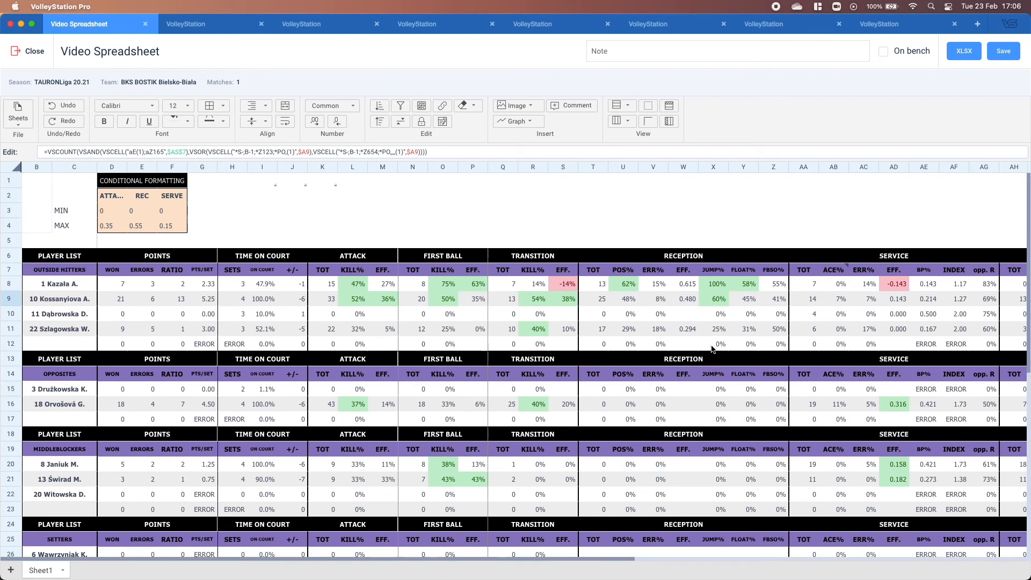
mouse_move(447, 209)
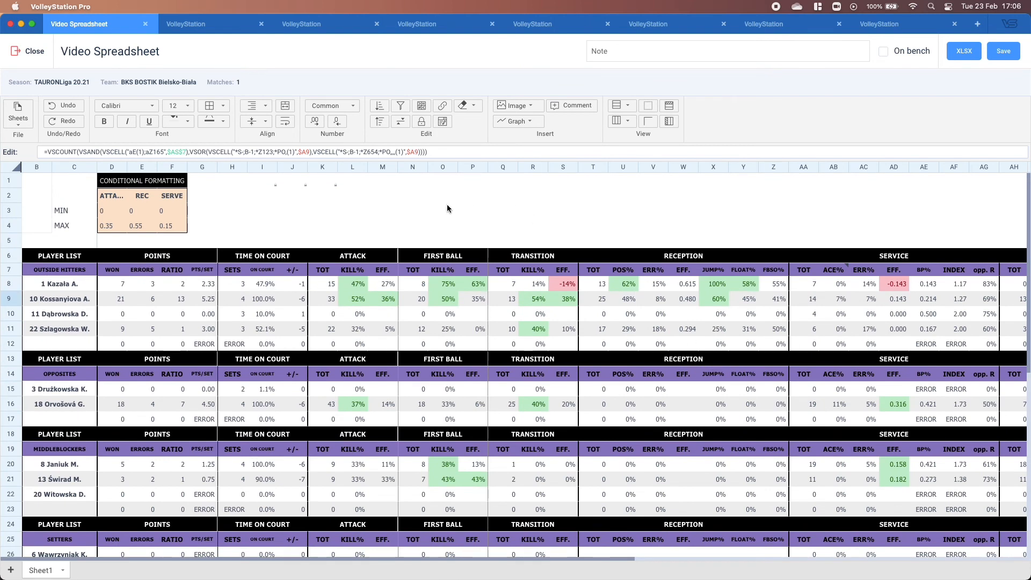